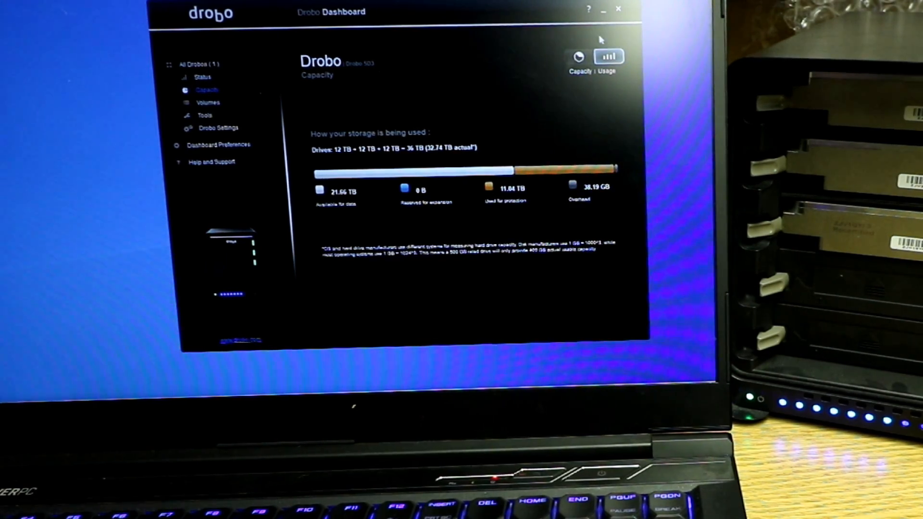
- Show Drobo capacity as a pie chart, then view bay status: three 12 TB drives, two empty
click(579, 56)
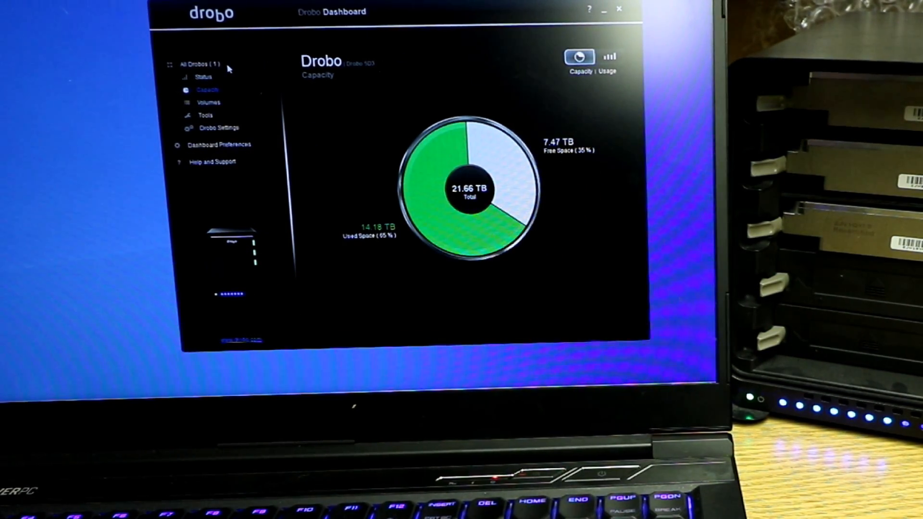
click(203, 77)
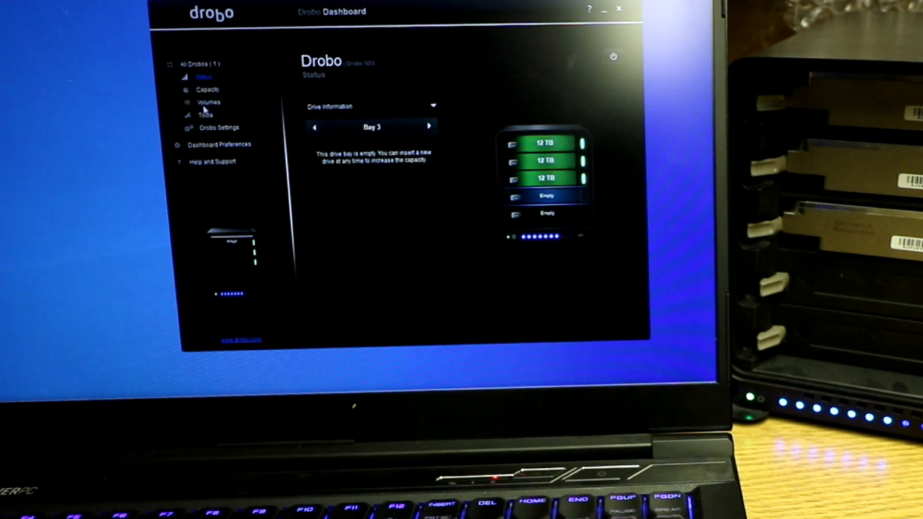
- Review the E:Drobo NTFS volume with 14.18 TB used, then go to the Tools page
click(208, 102)
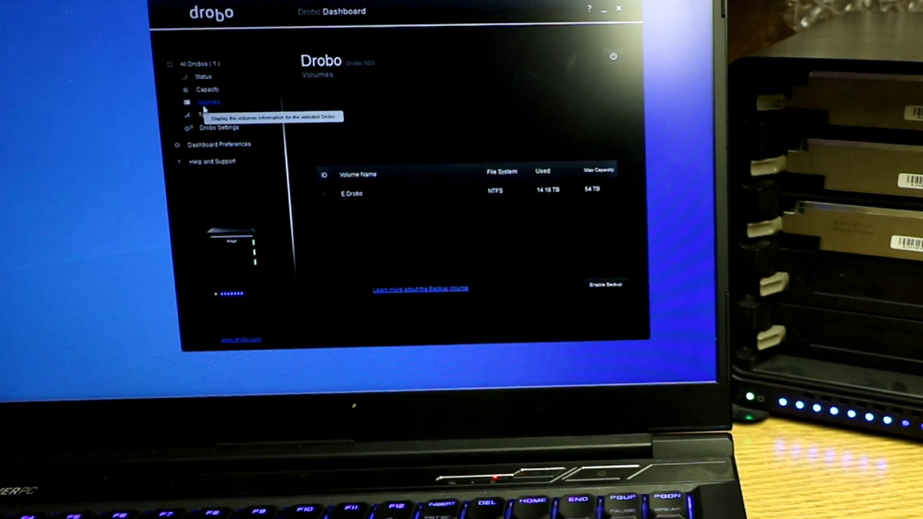
mouse_move(589, 200)
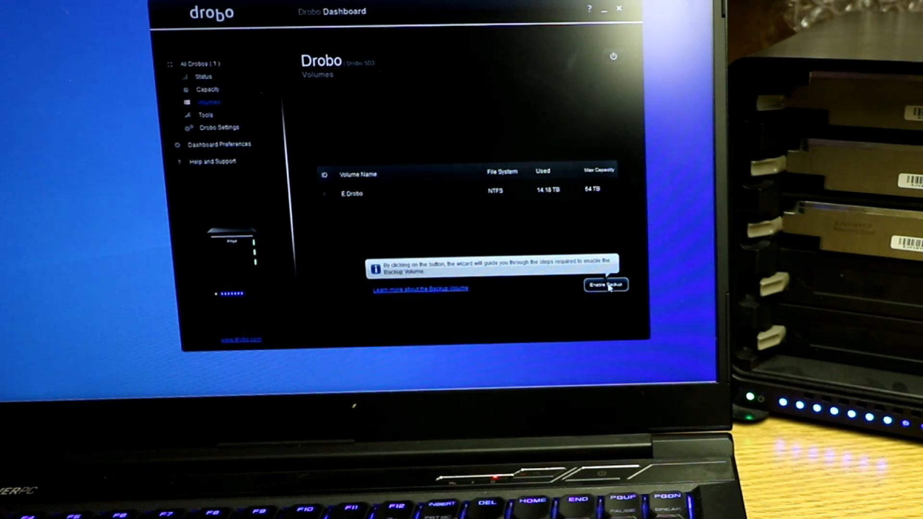
click(206, 115)
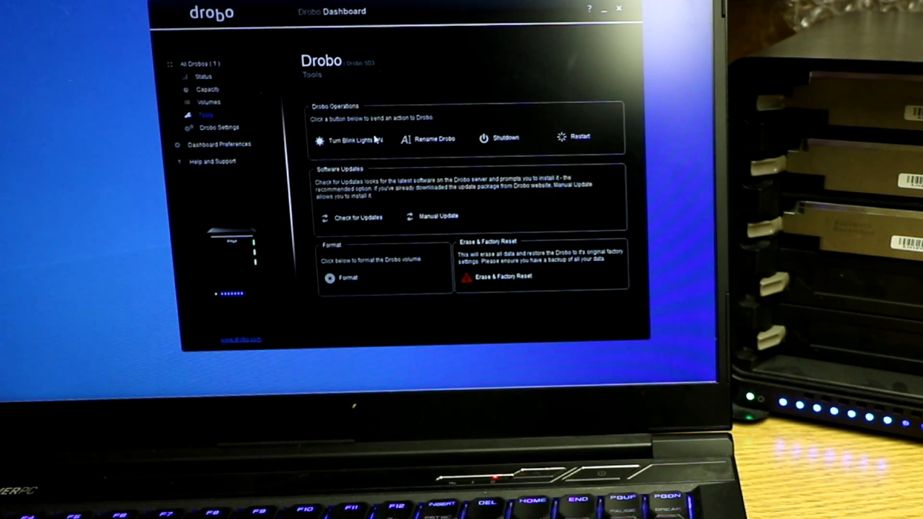
- Turn the Drobo's blink lights on, acknowledge the notice, then turn them off
click(349, 139)
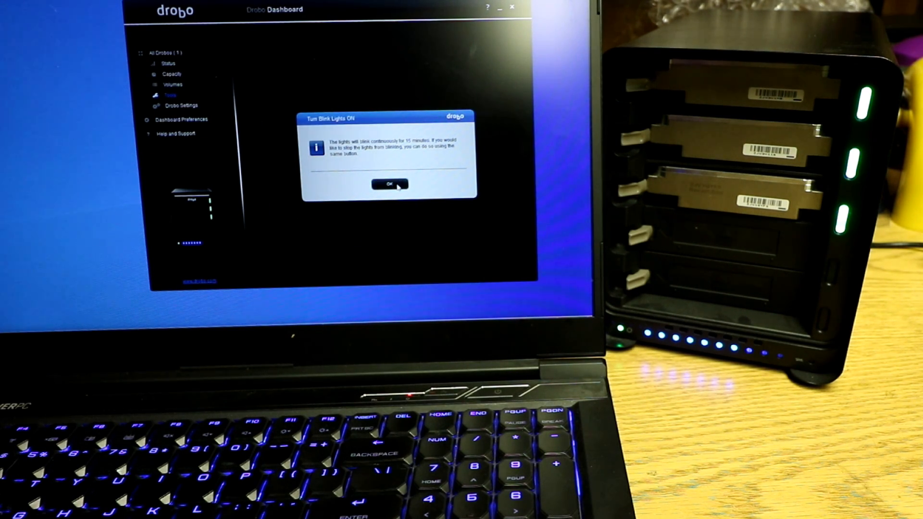
click(388, 184)
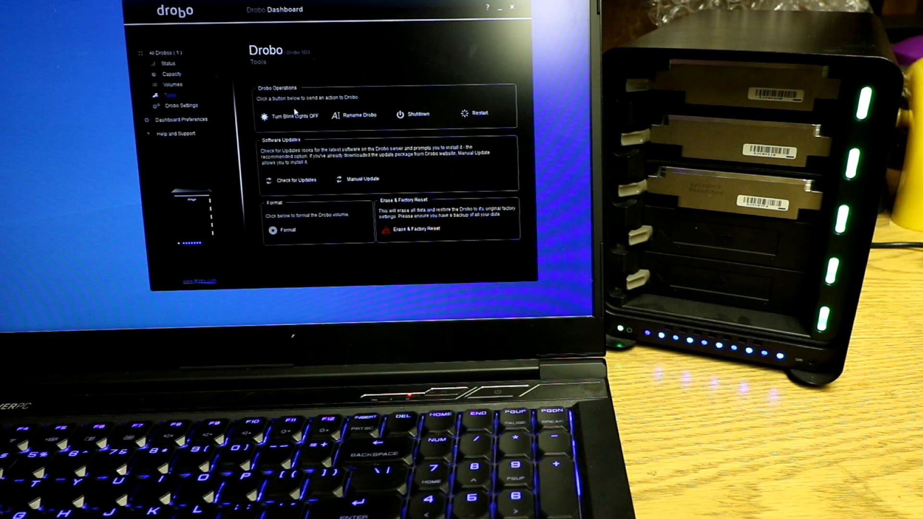
click(295, 115)
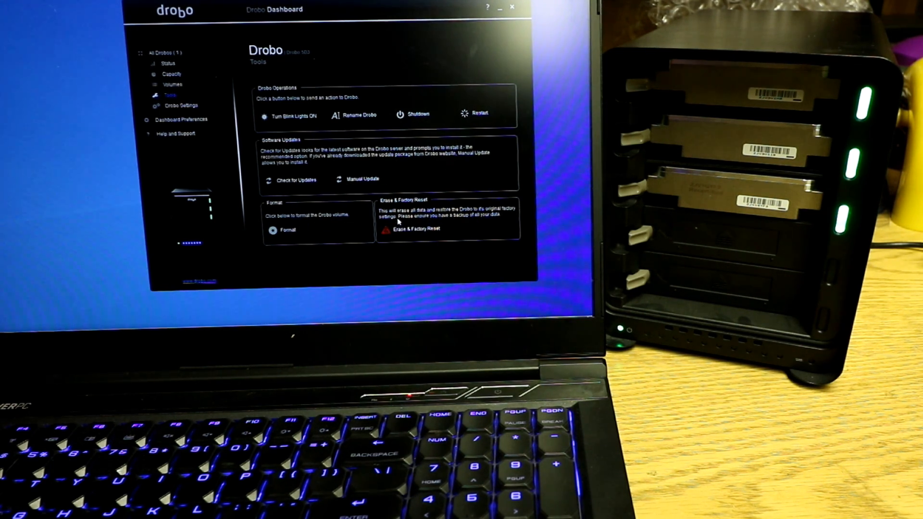
click(182, 105)
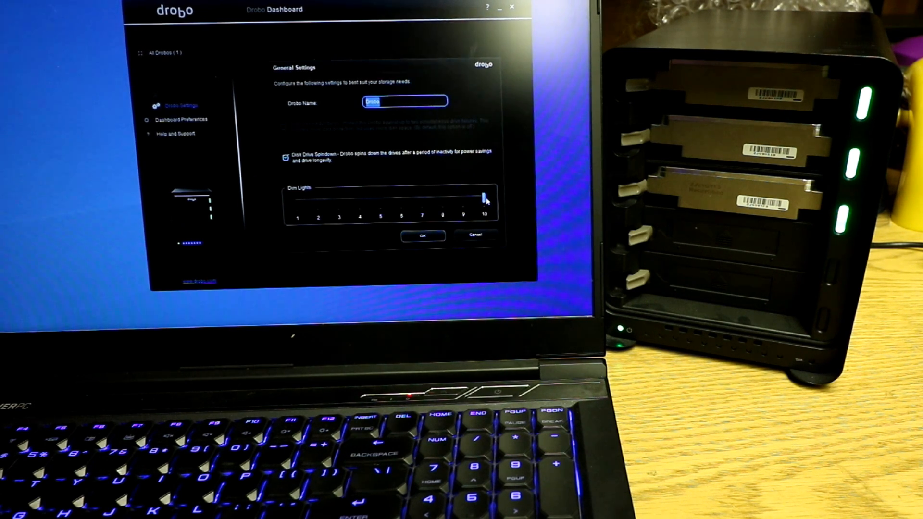
- Open Drobo General Settings showing name, disk spindown and Dim Lights options
click(182, 119)
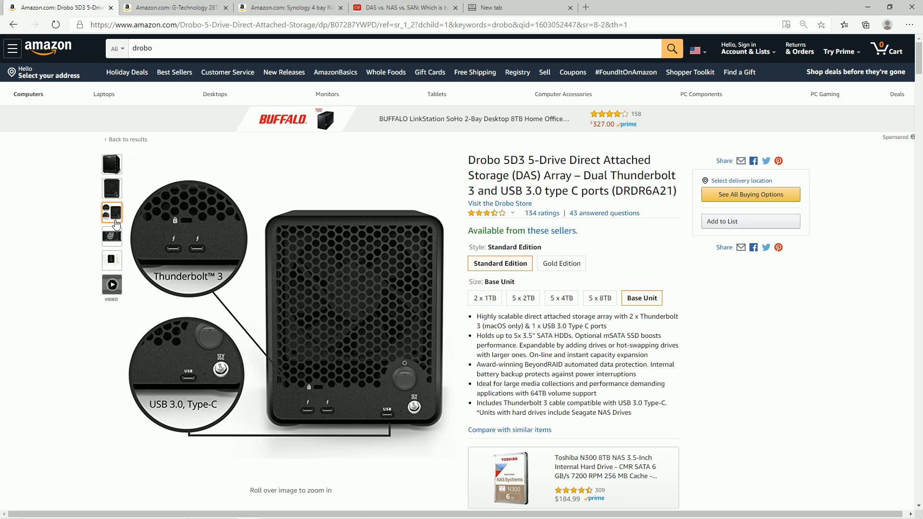
- View the Drobo 5D3 mSATA SSD photo and title, then switch to the G-Technology 28TB G-RAID listing
click(111, 235)
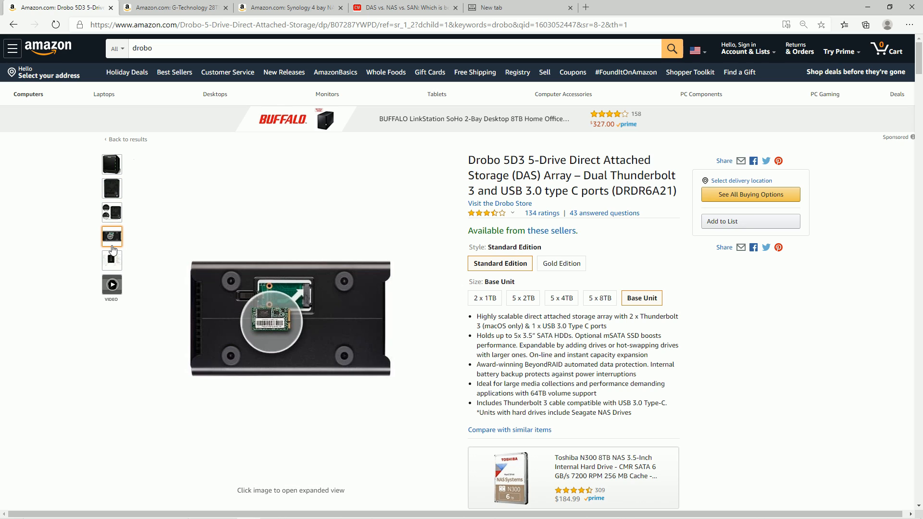
mouse_move(283, 309)
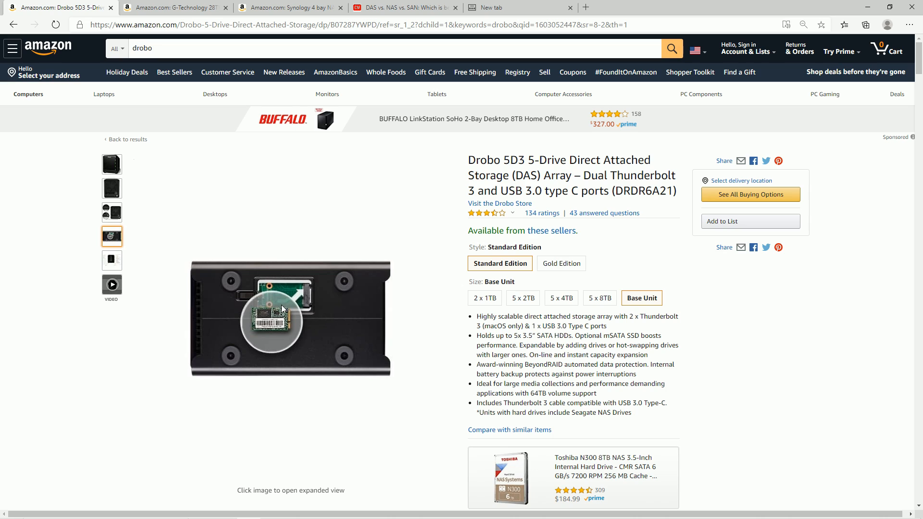
mouse_move(304, 300)
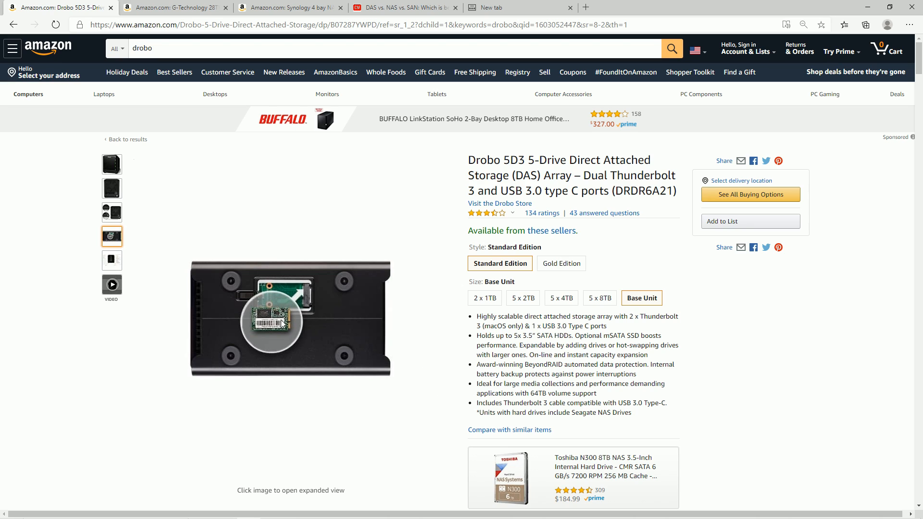
mouse_move(300, 331)
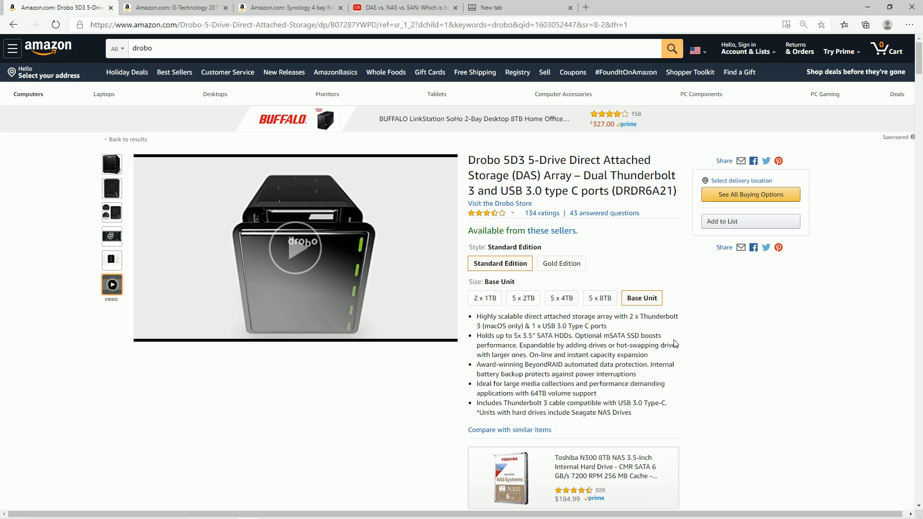
scroll(down, 3)
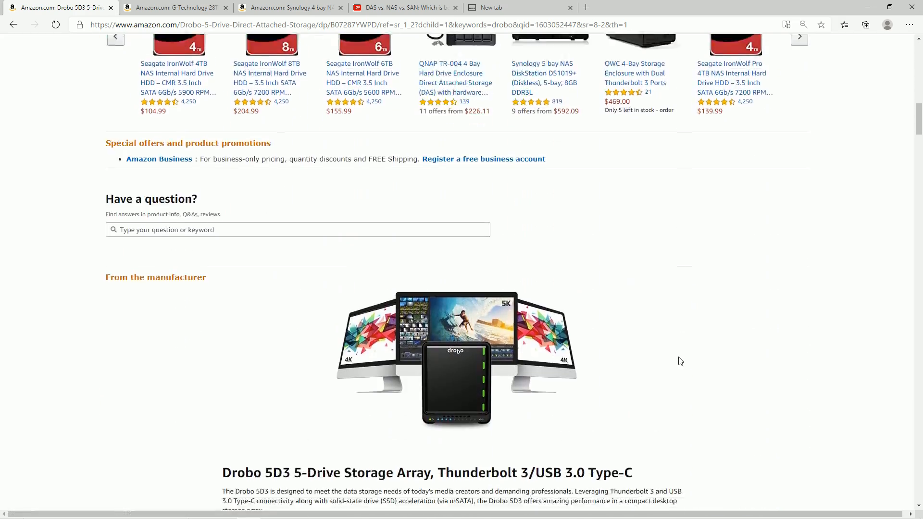
scroll(down, 3)
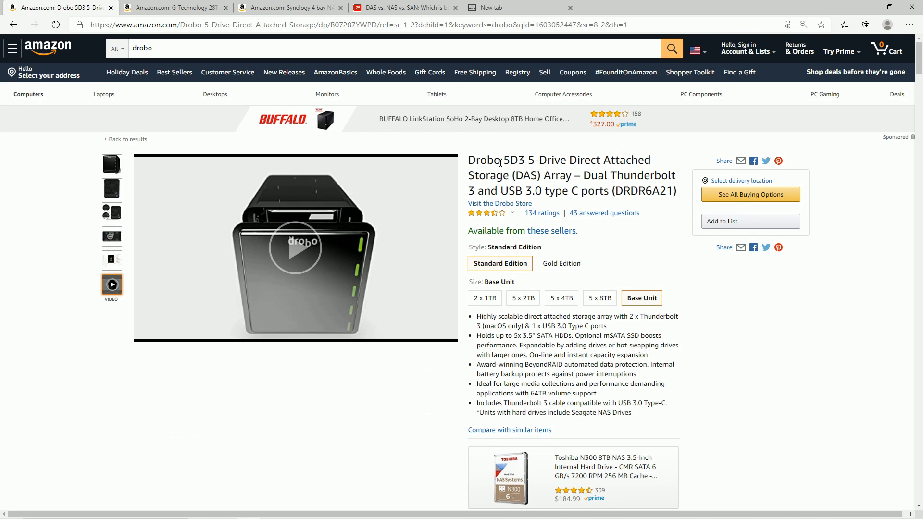
drag(487, 160, 644, 159)
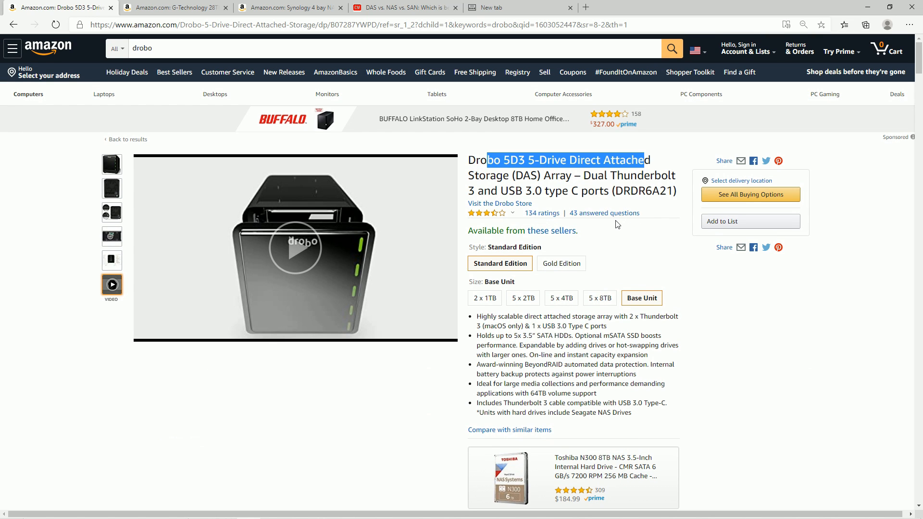
click(174, 7)
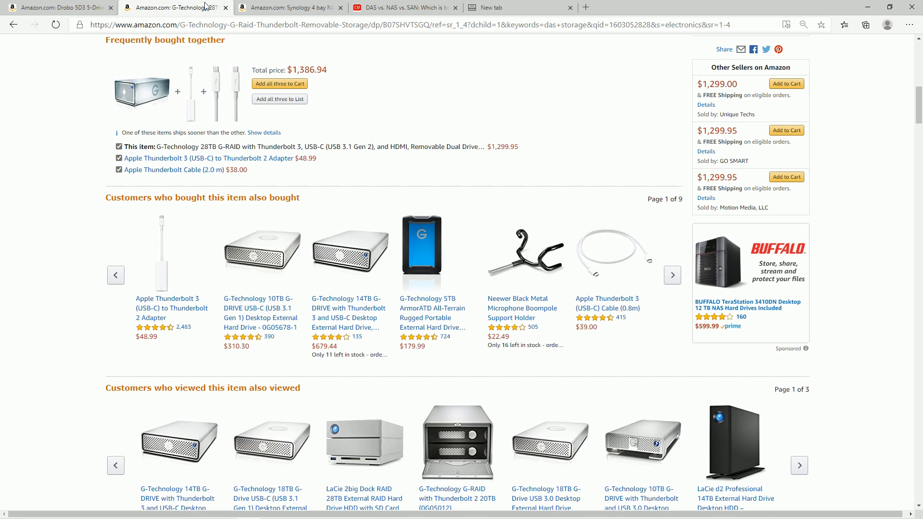
- View the Drobo 5D3 front photo, then return to the Synology DS920+ listing at $576.99
click(288, 8)
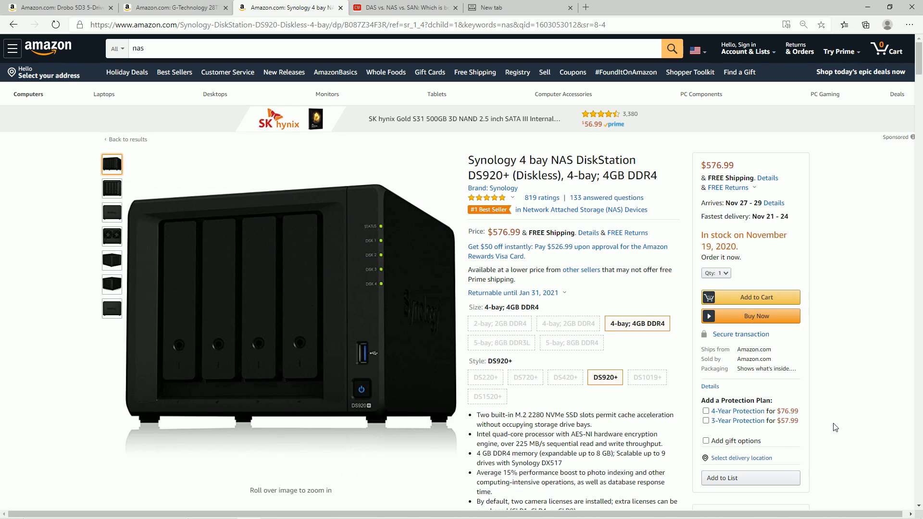
mouse_move(800, 235)
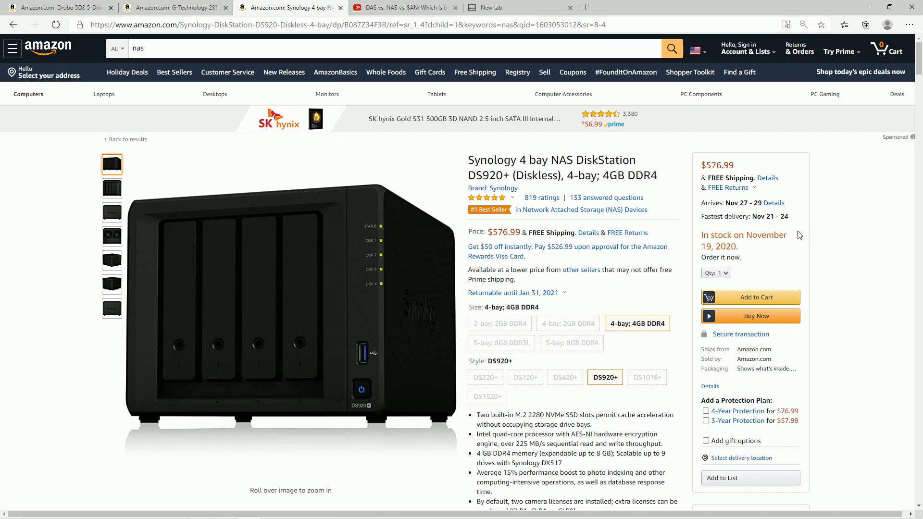
mouse_move(727, 289)
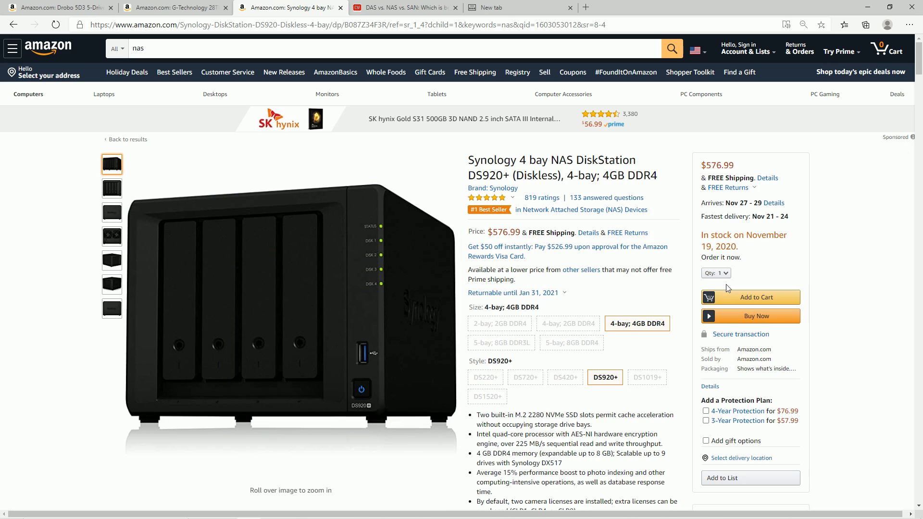
click(56, 7)
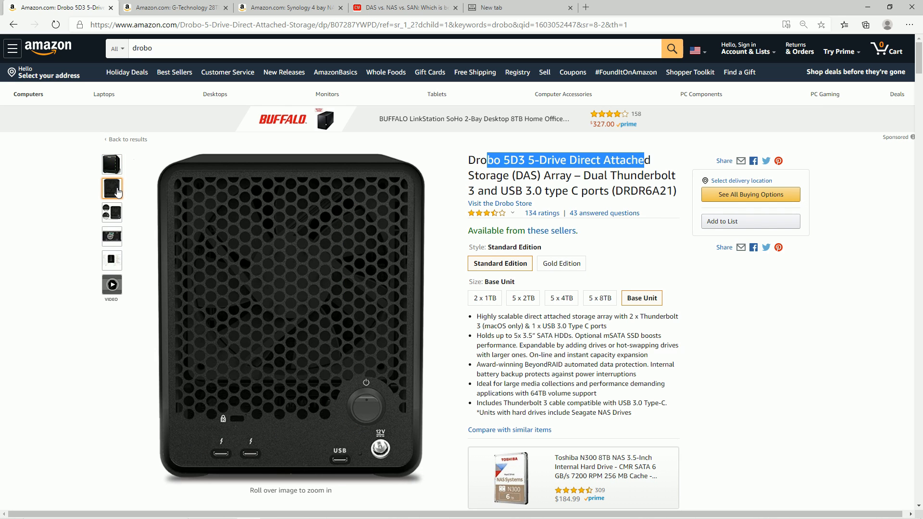
mouse_move(100, 205)
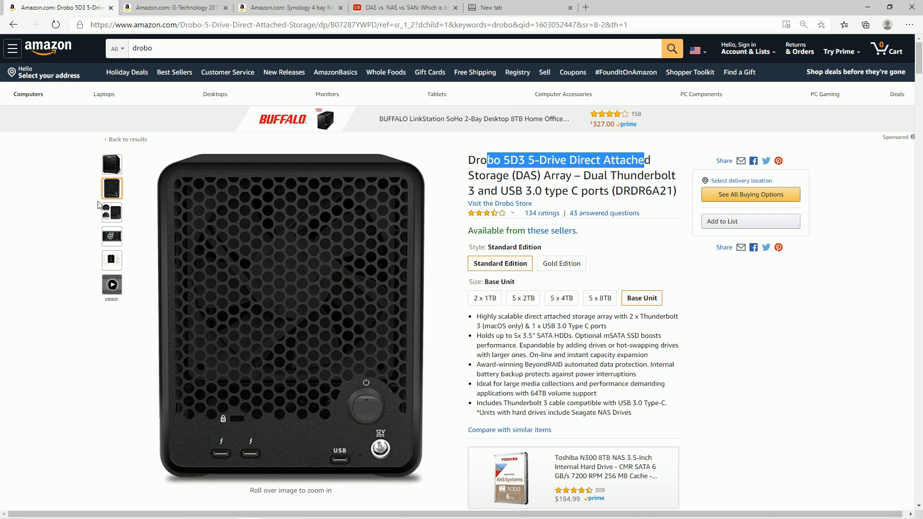
click(111, 163)
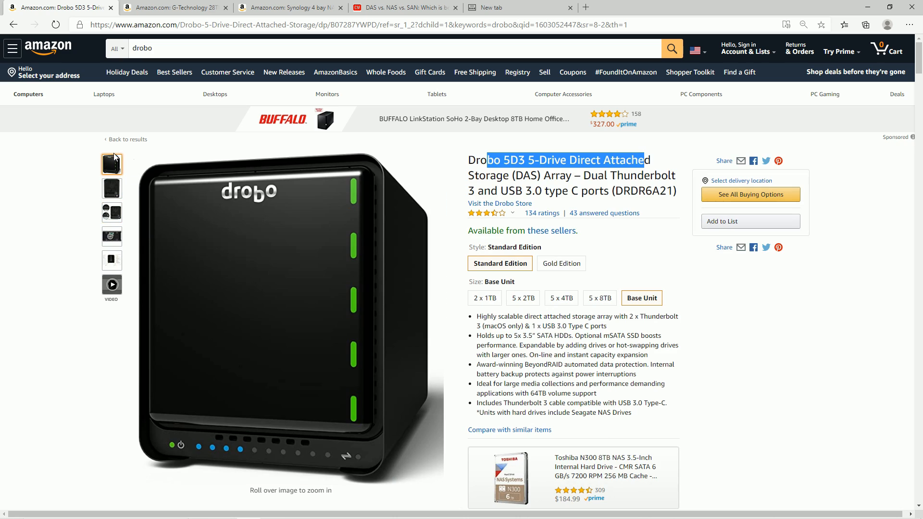
click(289, 7)
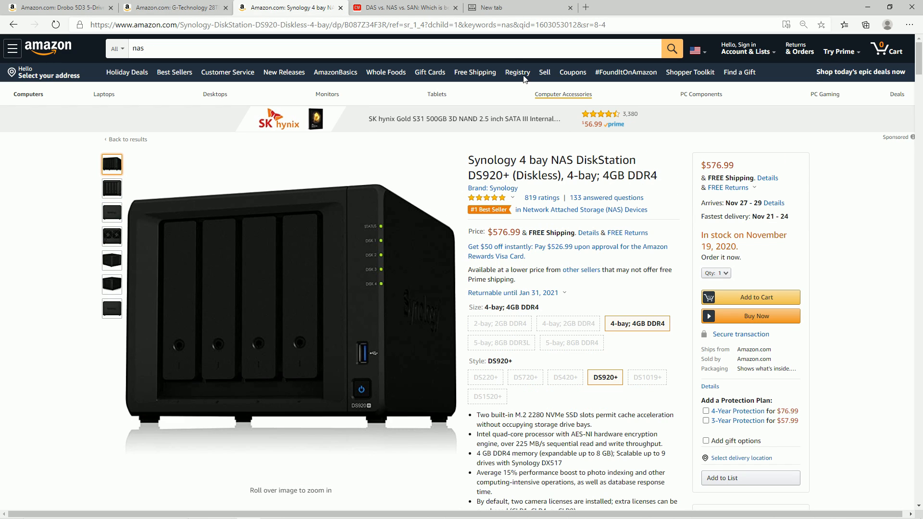
- Browse the G-Technology G-RAID photos, then show the Drobo 5D3 rear-panel photo
click(173, 8)
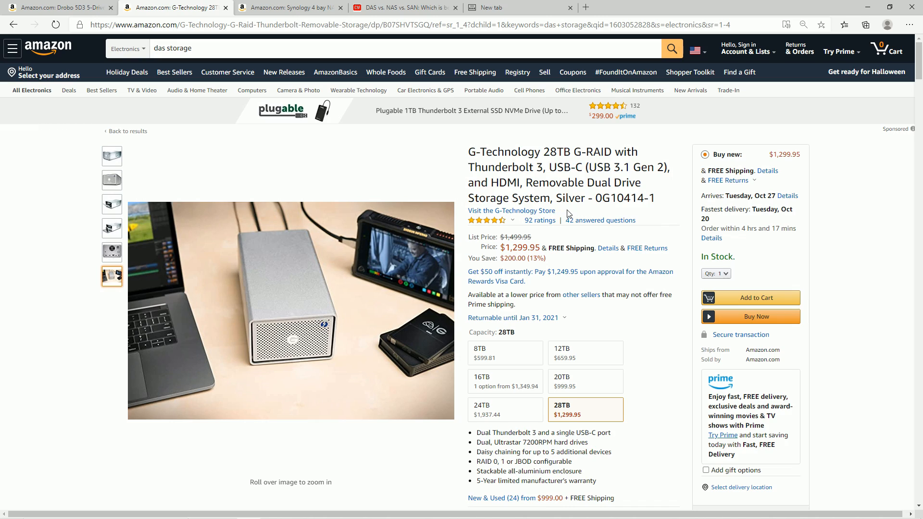
mouse_move(277, 276)
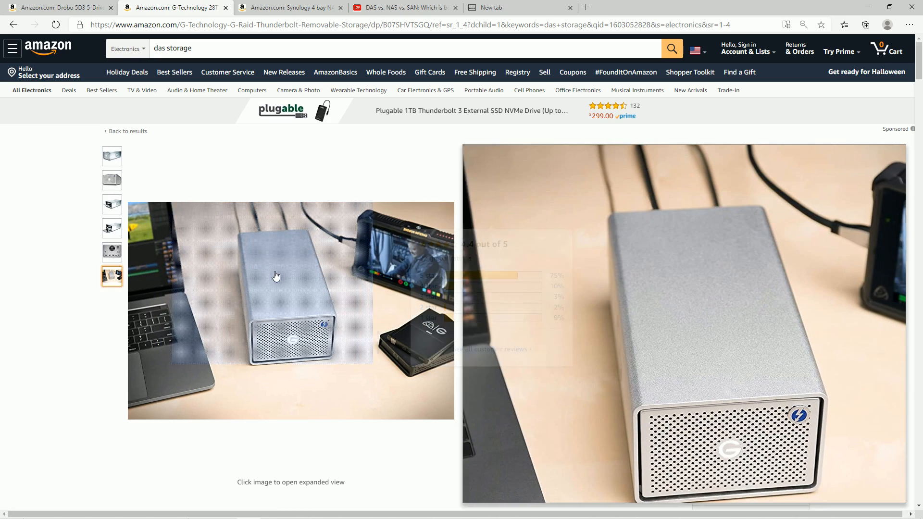
click(746, 48)
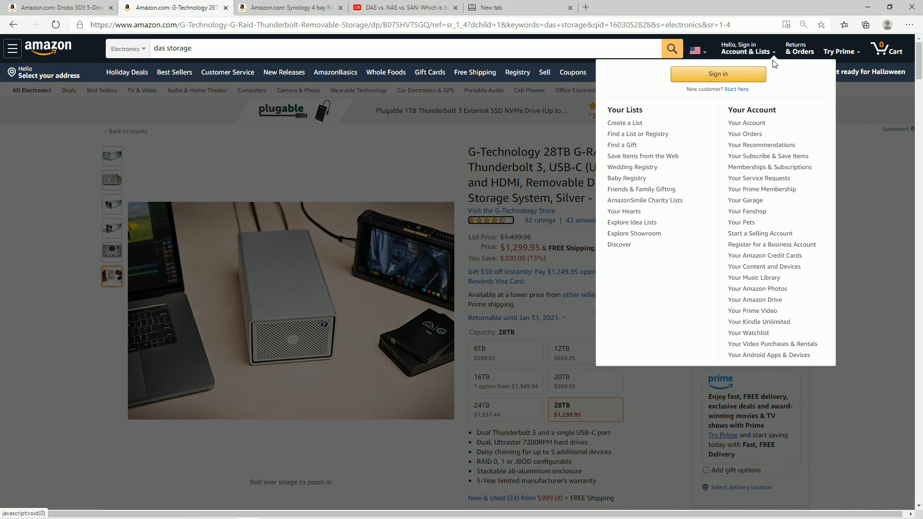
click(647, 327)
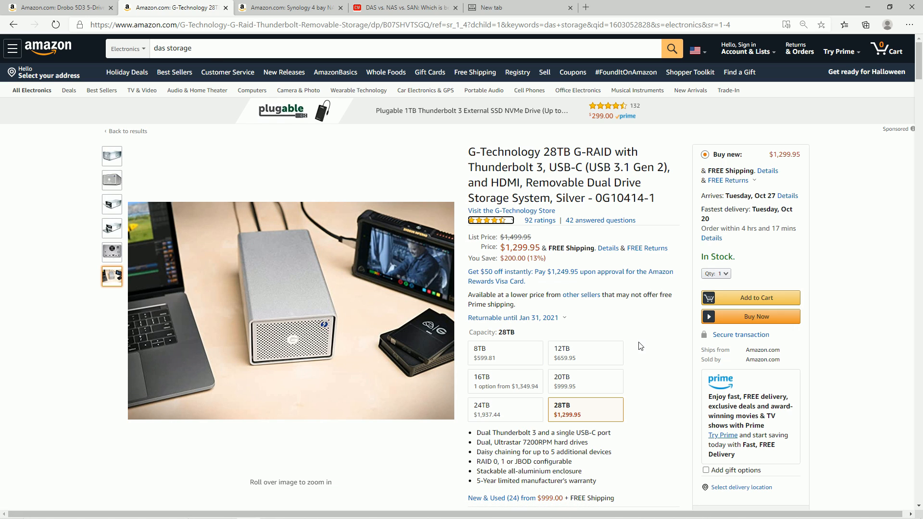
mouse_move(291, 310)
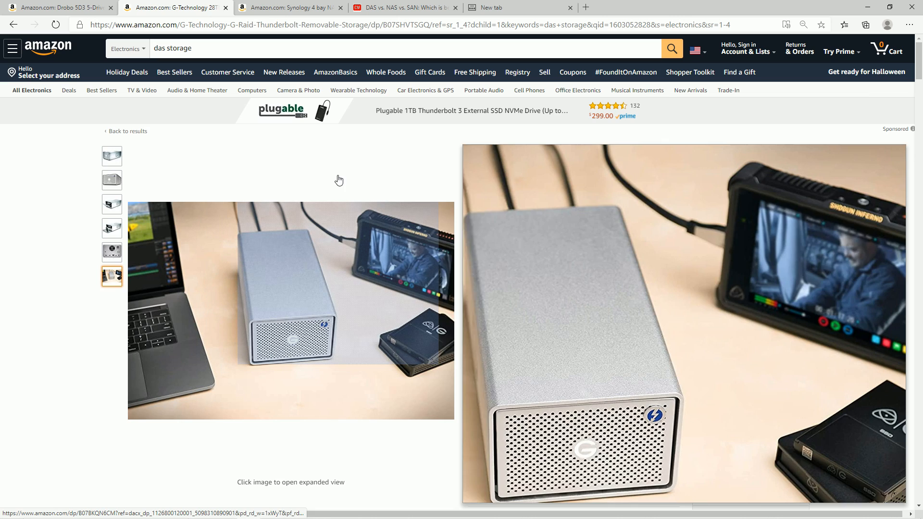
click(59, 7)
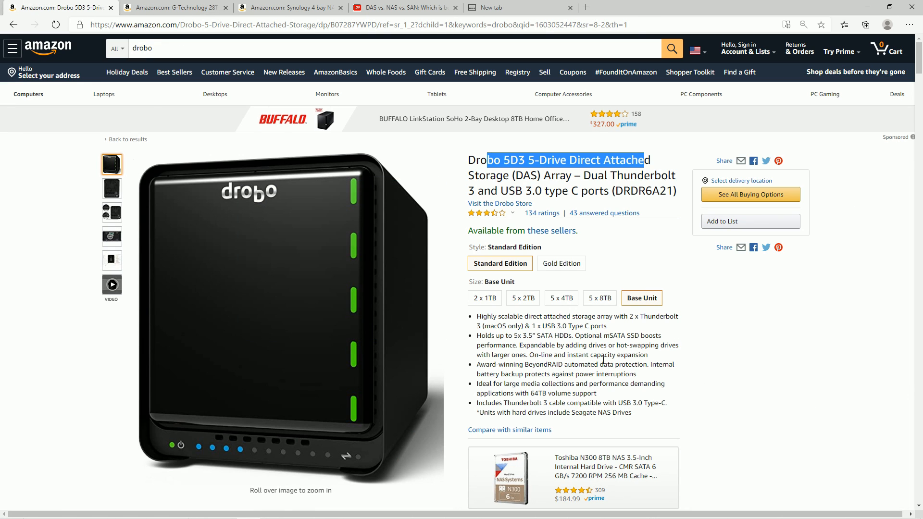
click(111, 187)
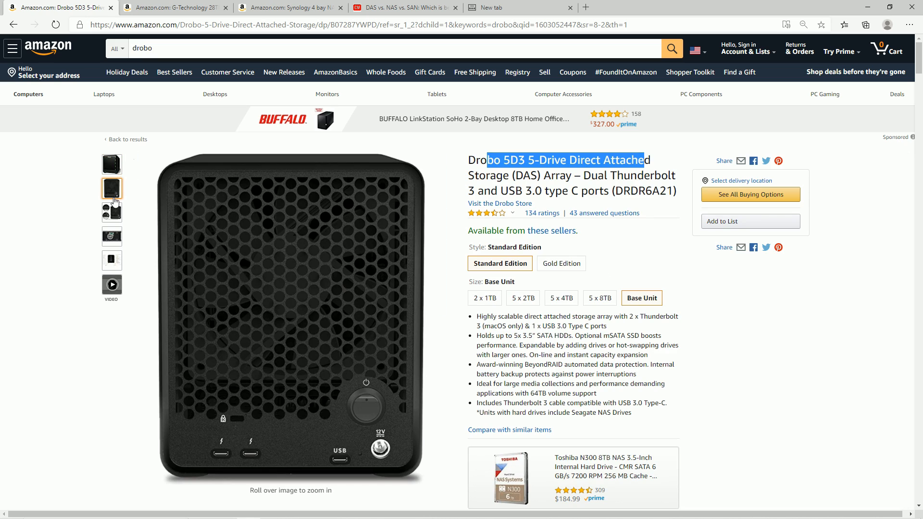
- Preview the Drobo video and rear photo, then glance at the G-Technology listing
click(111, 285)
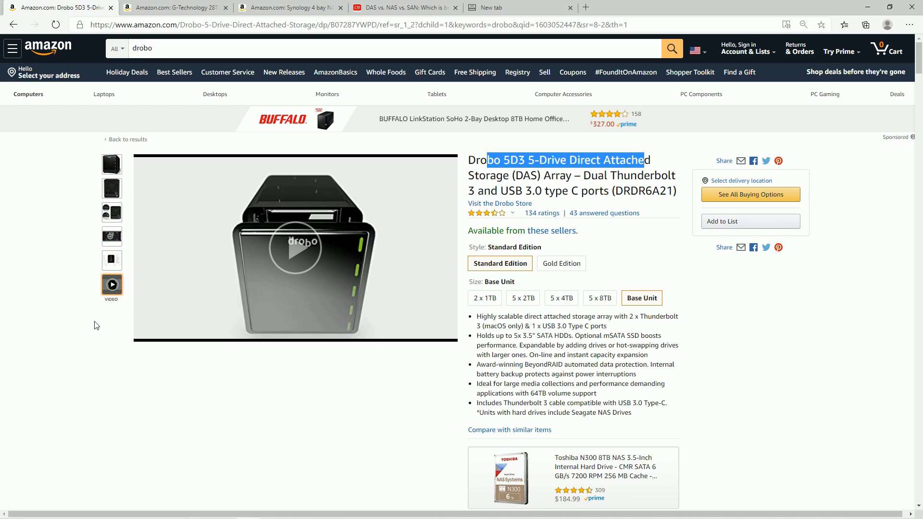
click(111, 188)
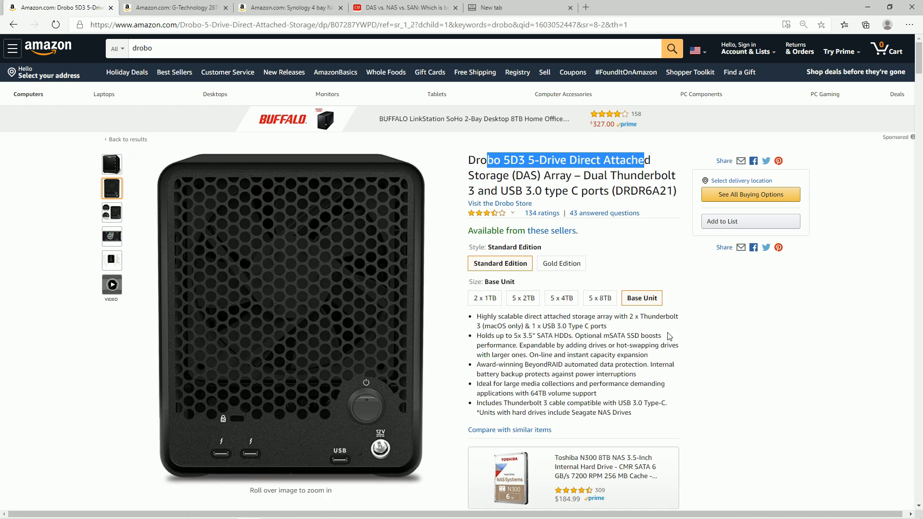
click(174, 7)
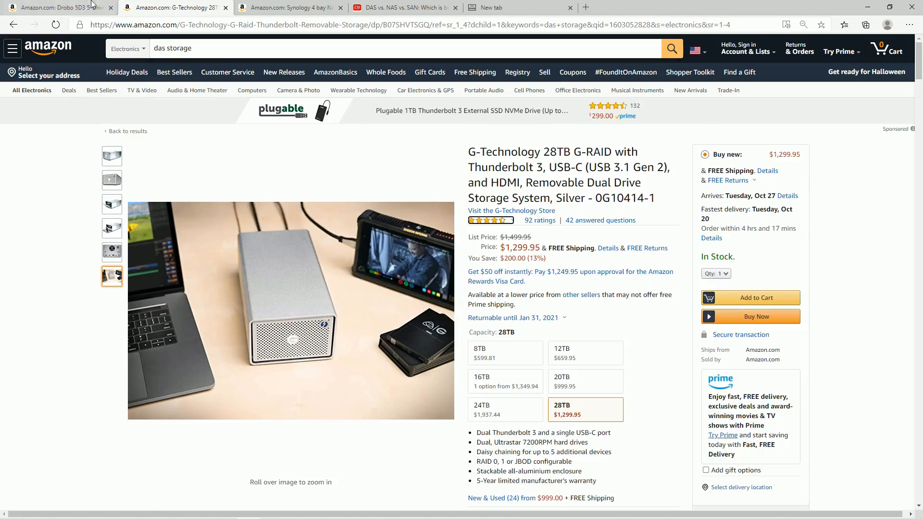
- Return to the Drobo 5D3 page and scroll through its customer reviews
click(56, 7)
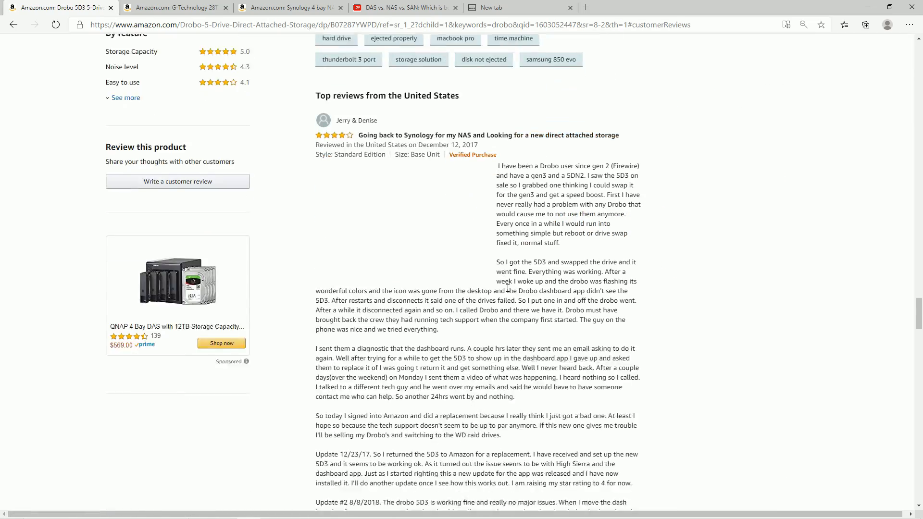
scroll(down, 3)
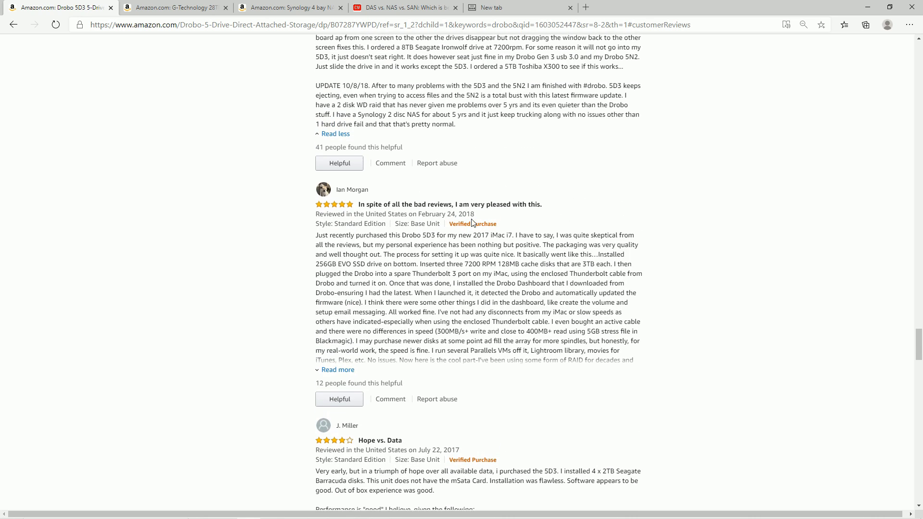
scroll(down, 3)
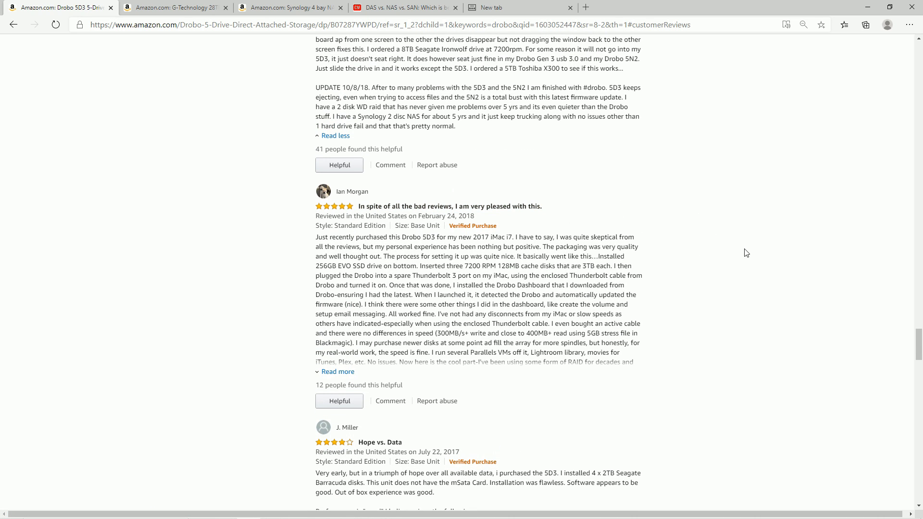
mouse_move(445, 290)
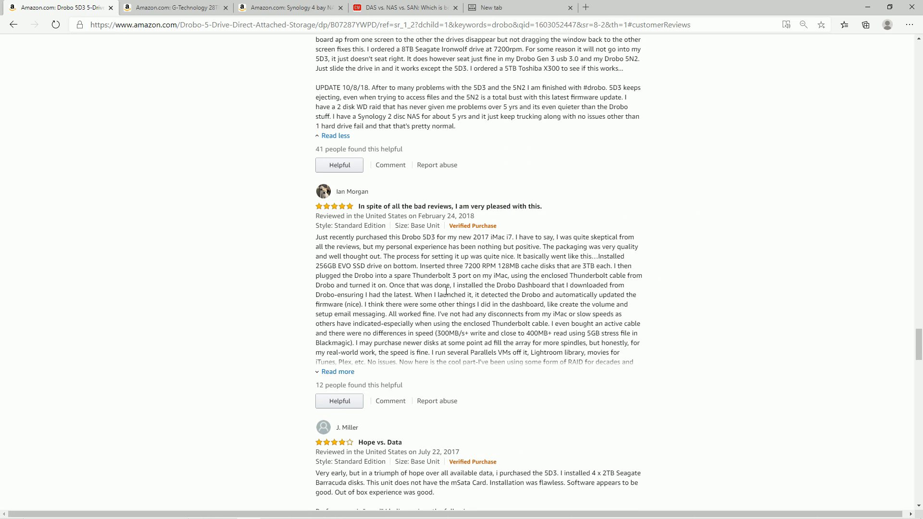
mouse_move(500, 364)
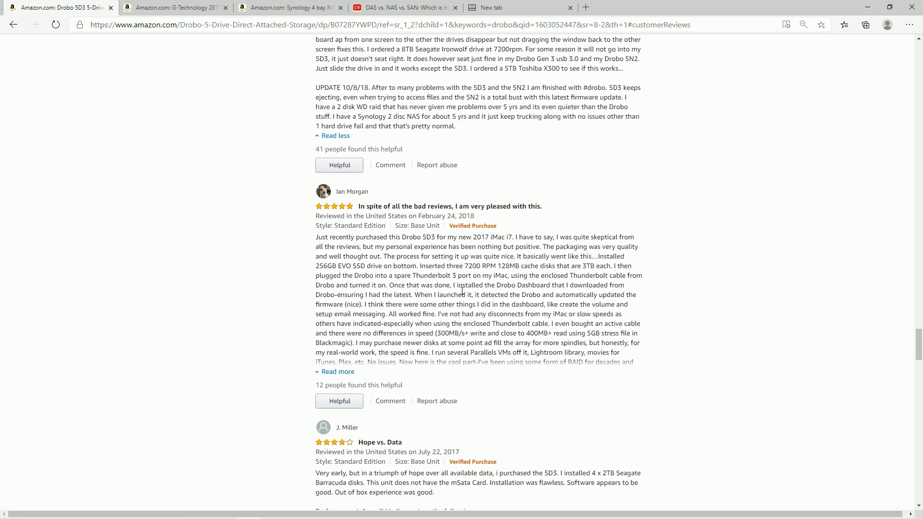
mouse_move(609, 249)
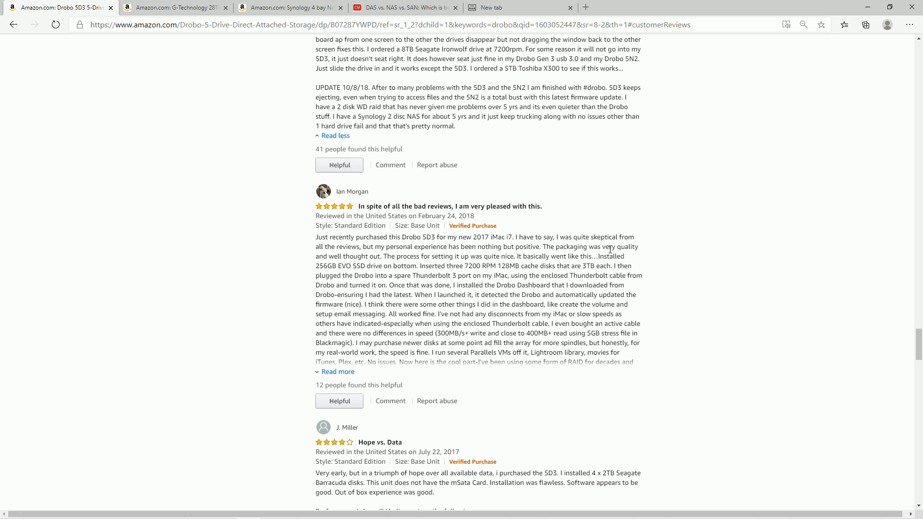
scroll(up, 3)
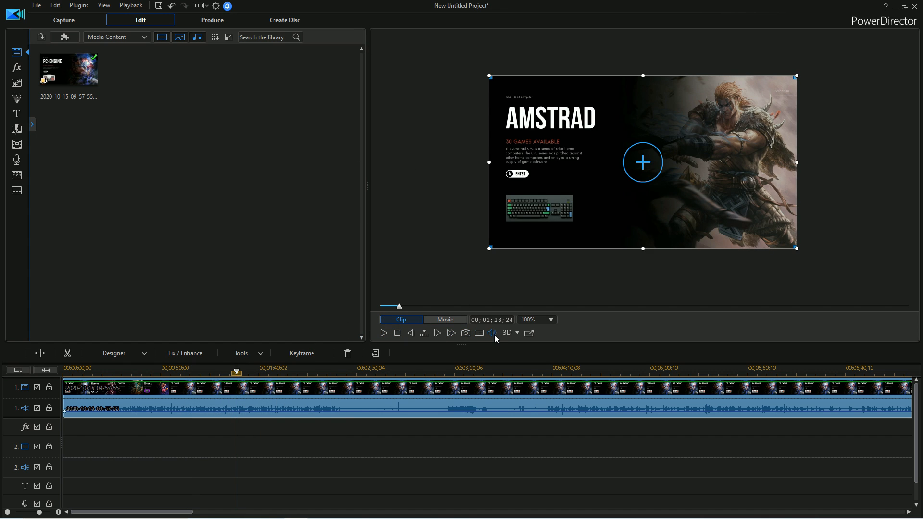
- Toggle PowerDirector's preview between the whole project and the single puzzle-game clip
click(445, 320)
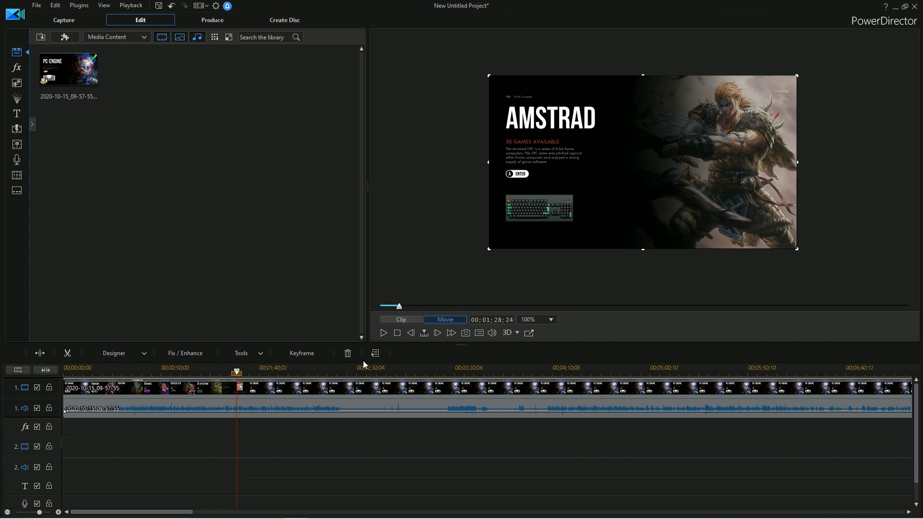
click(383, 333)
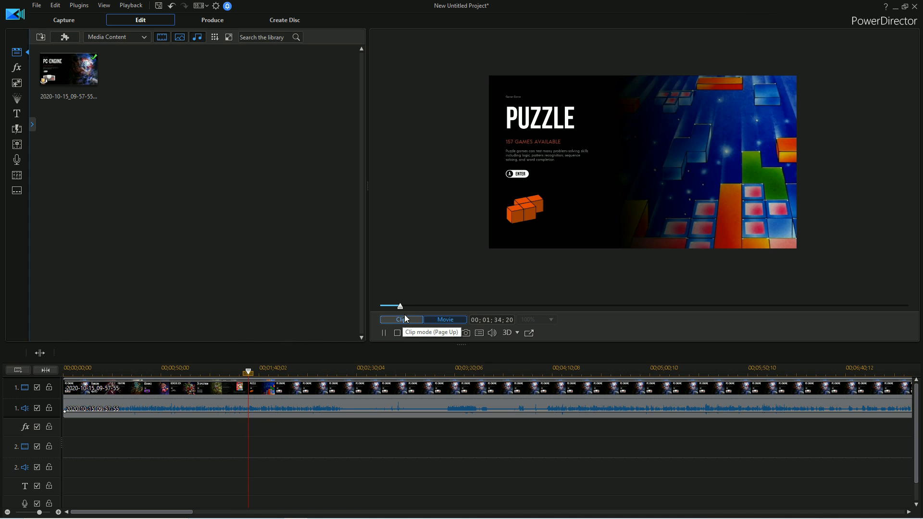
click(445, 320)
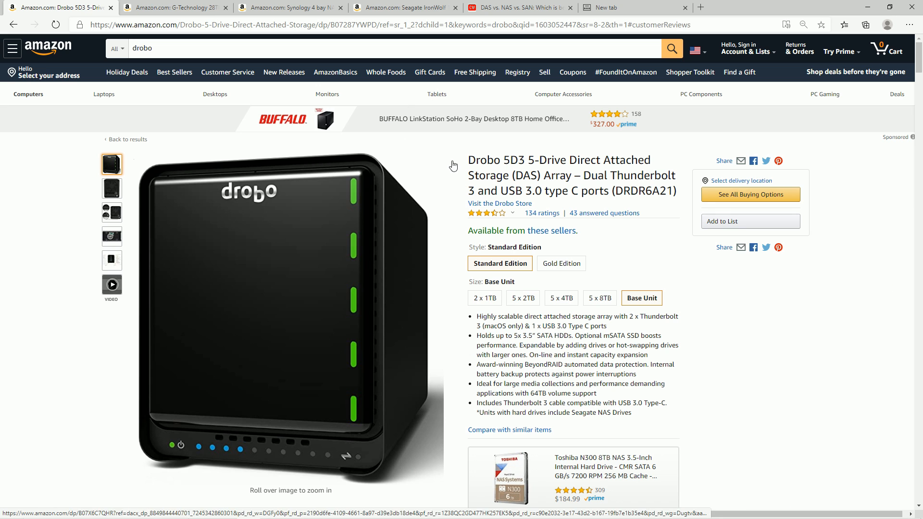
mouse_move(438, 231)
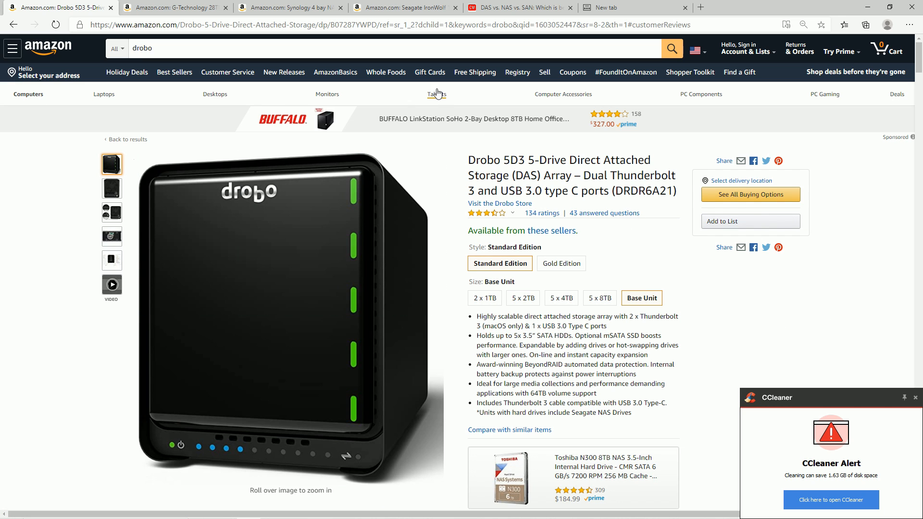
- Flip between the G-Technology and Drobo 5D3 tabs, ending on the $1,299.95 G-RAID listing
click(174, 7)
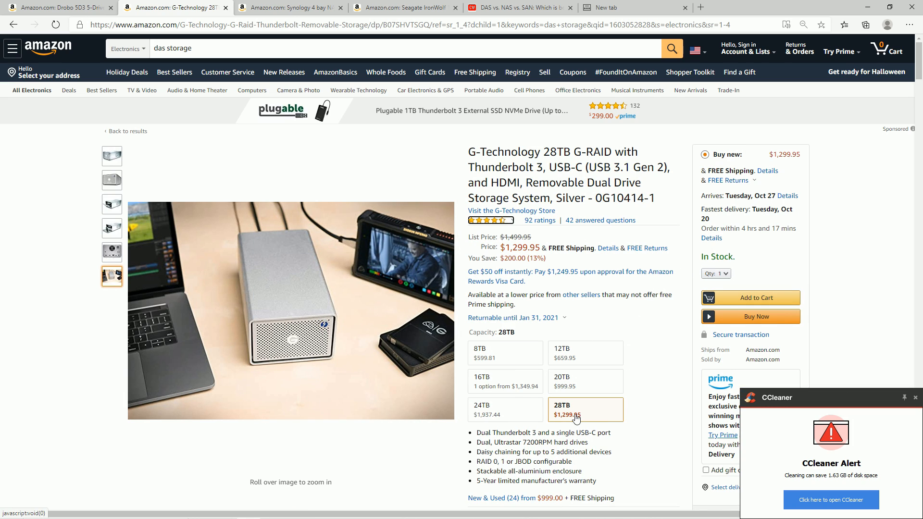
mouse_move(579, 407)
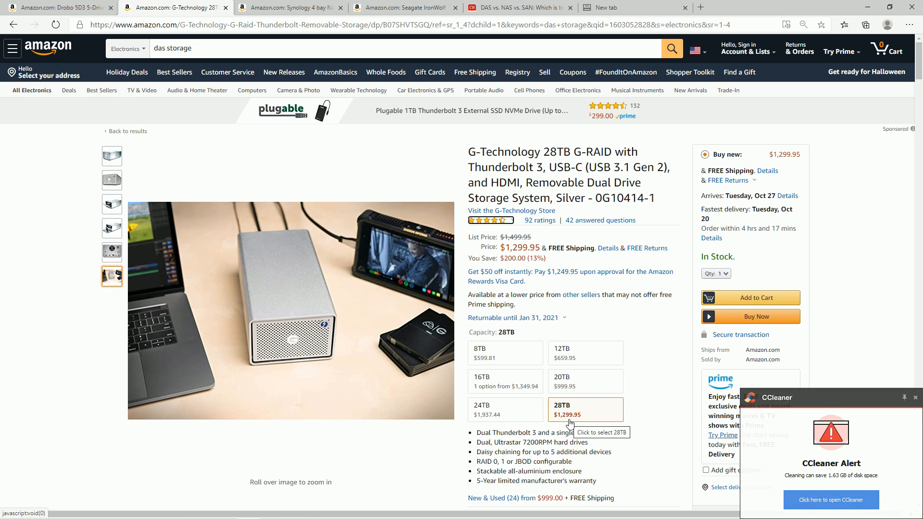
click(58, 7)
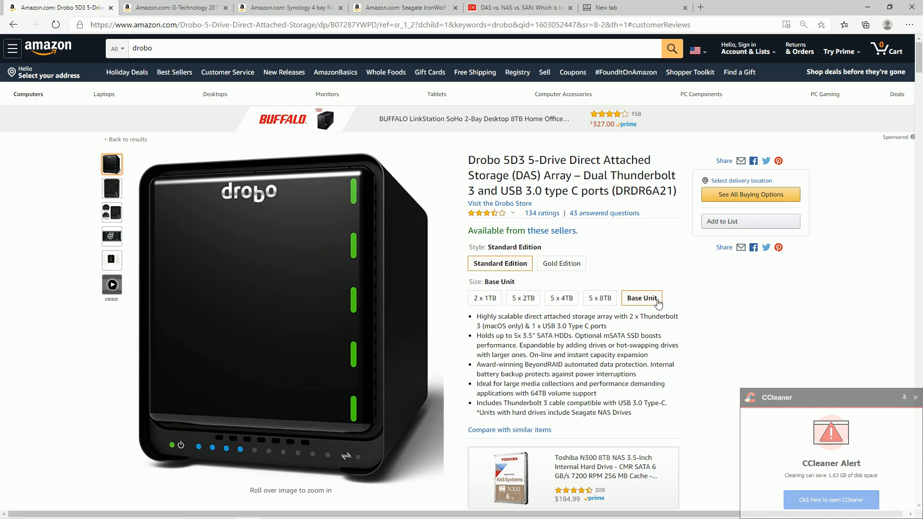
click(174, 7)
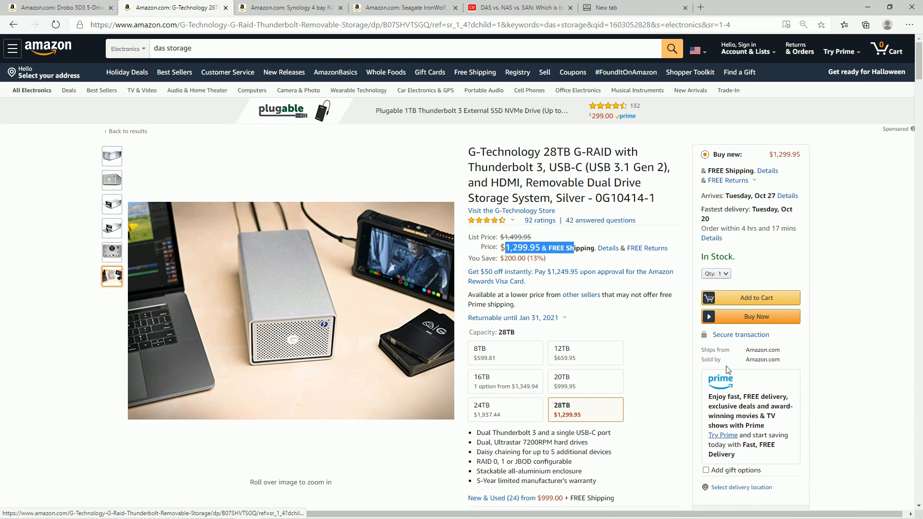
mouse_move(608, 248)
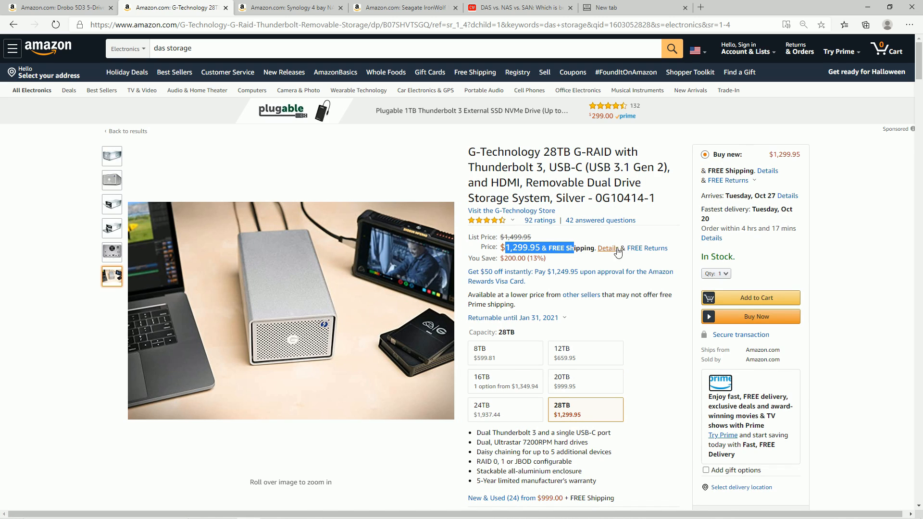
mouse_move(577, 210)
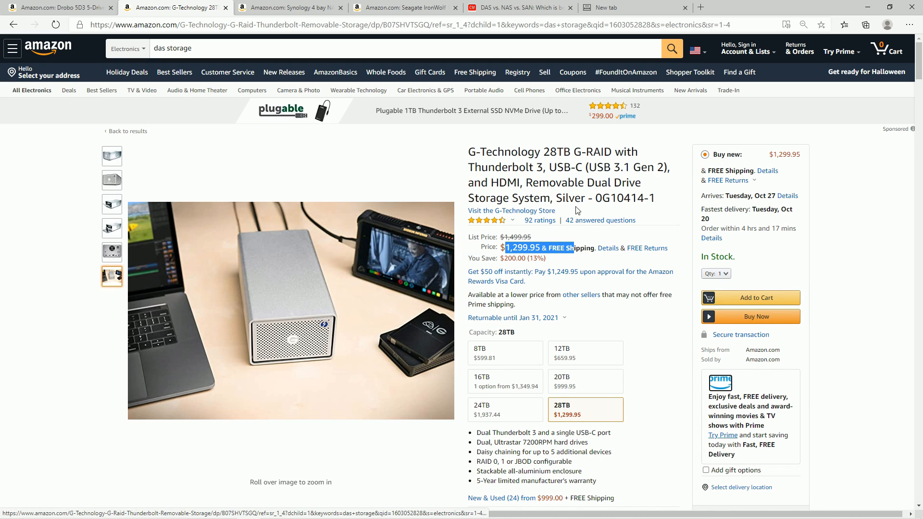
mouse_move(561, 383)
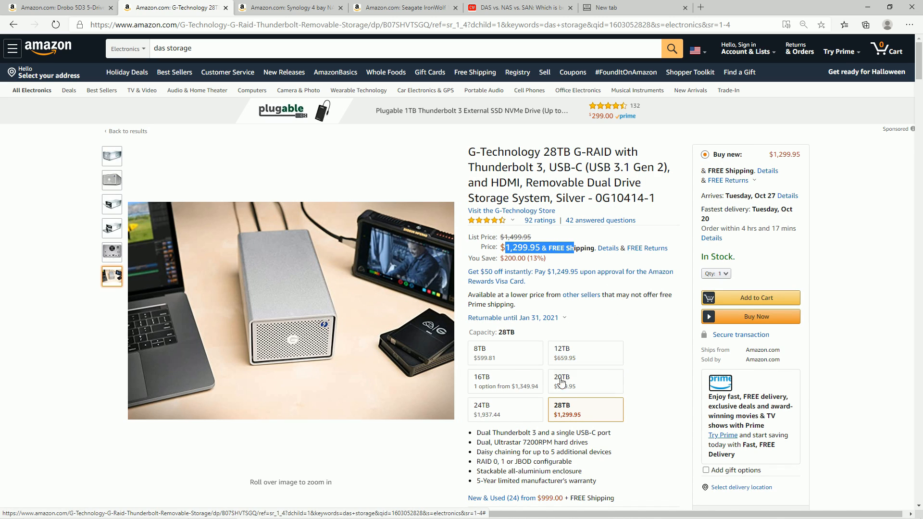
mouse_move(289, 8)
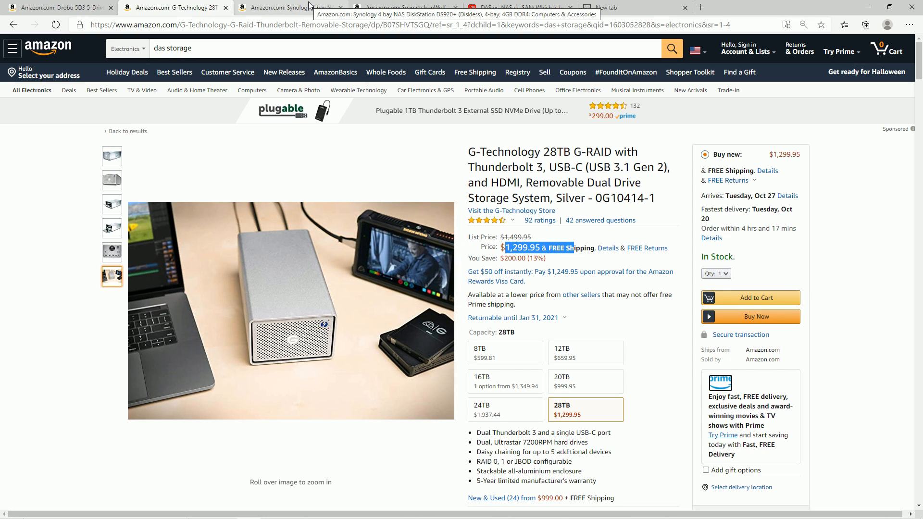
- View the Synology DS920+ listing and close its holiday return-policy note
click(288, 8)
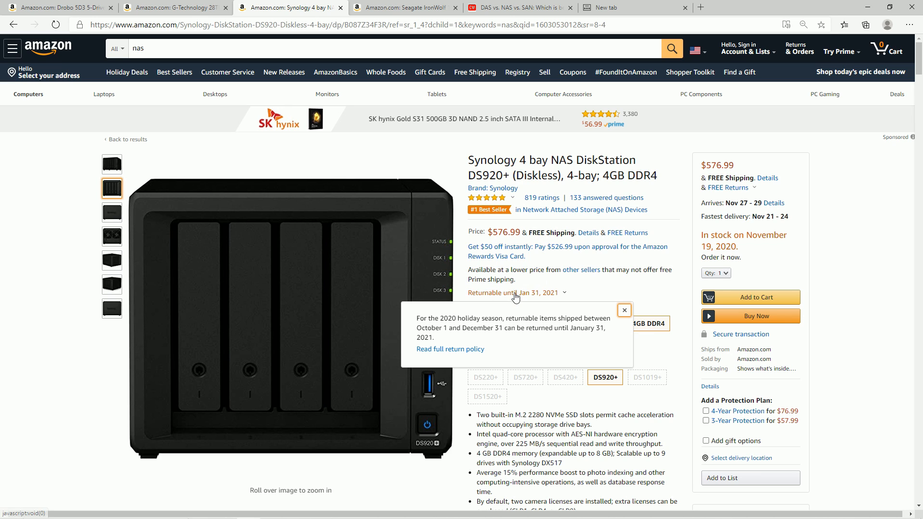
click(625, 310)
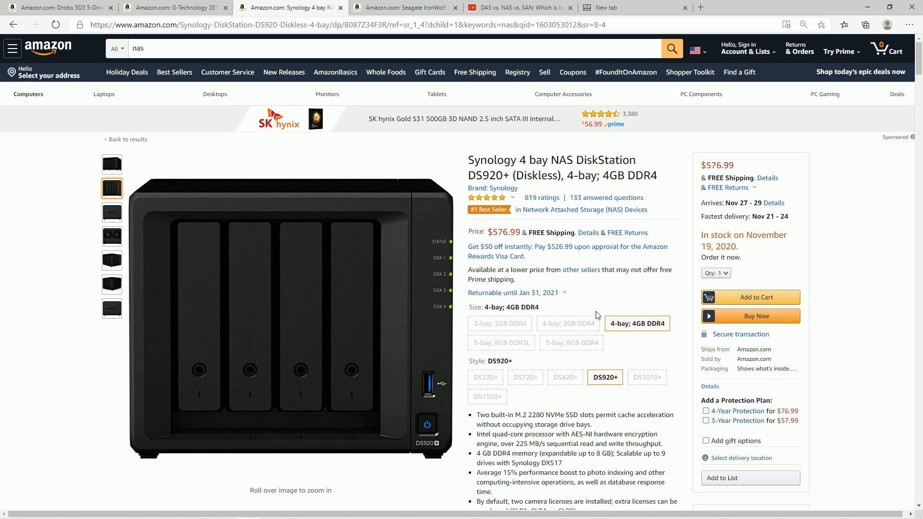
mouse_move(536, 263)
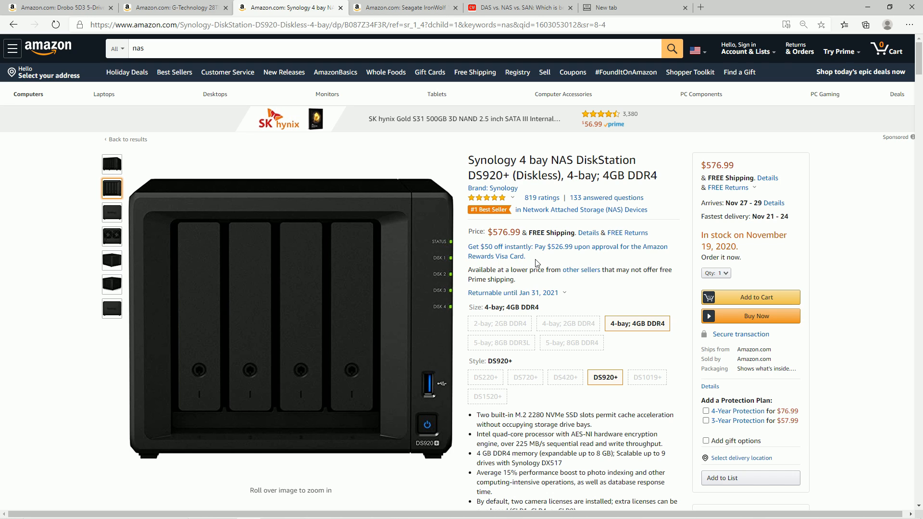
mouse_move(549, 155)
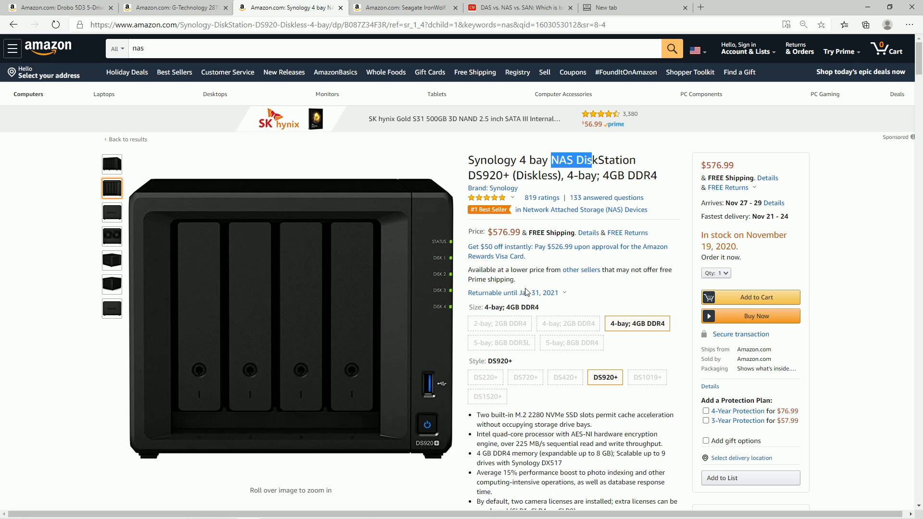
mouse_move(500, 343)
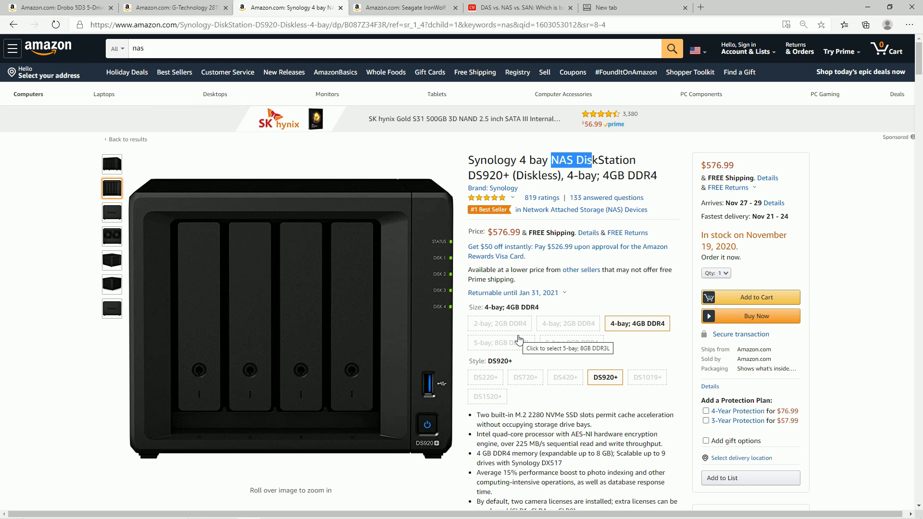
mouse_move(480, 281)
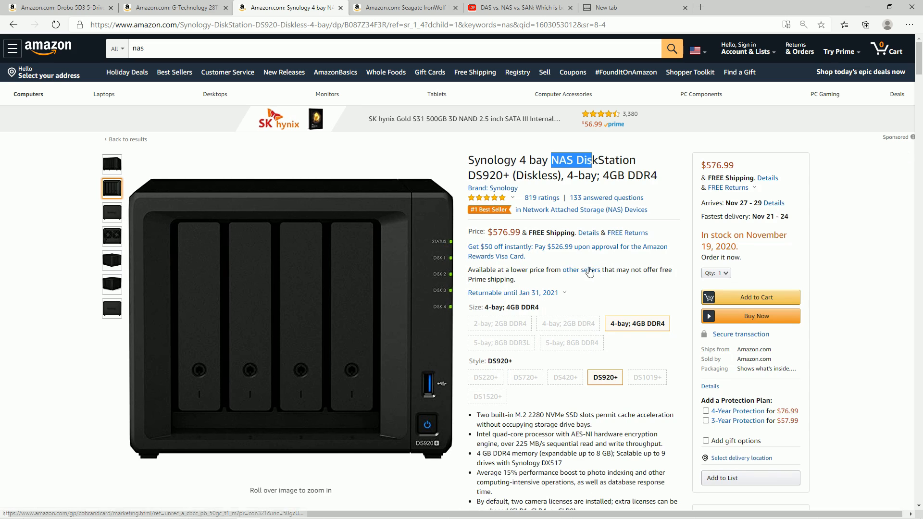
mouse_move(609, 282)
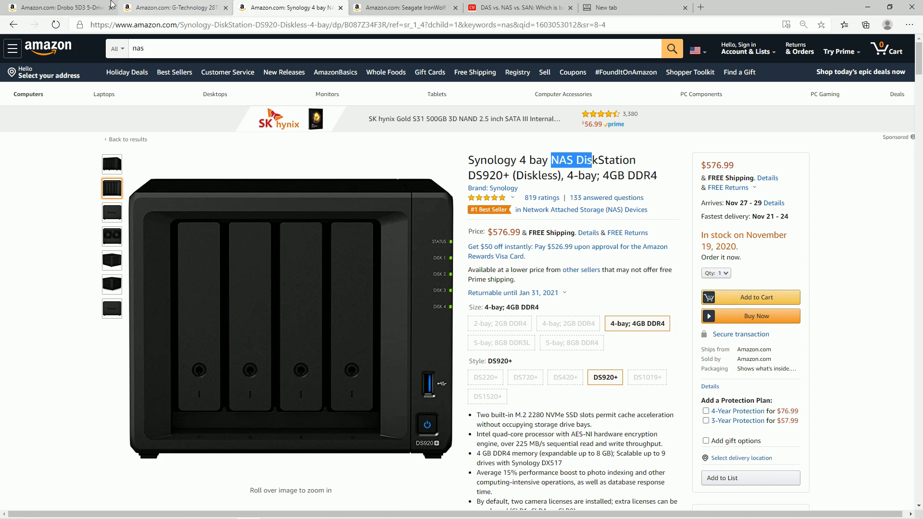
- Glance between the Drobo 5D3 and Synology DS920+ listings, ending on the Drobo
click(58, 8)
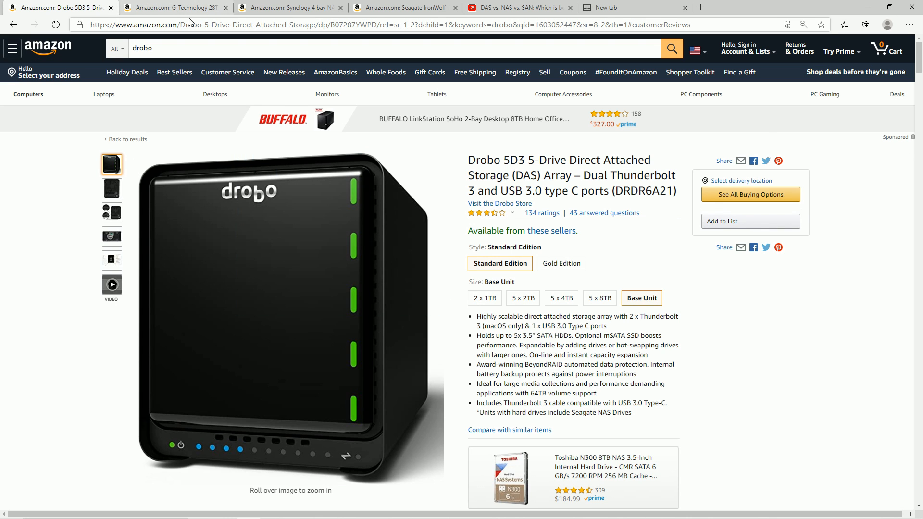
click(406, 8)
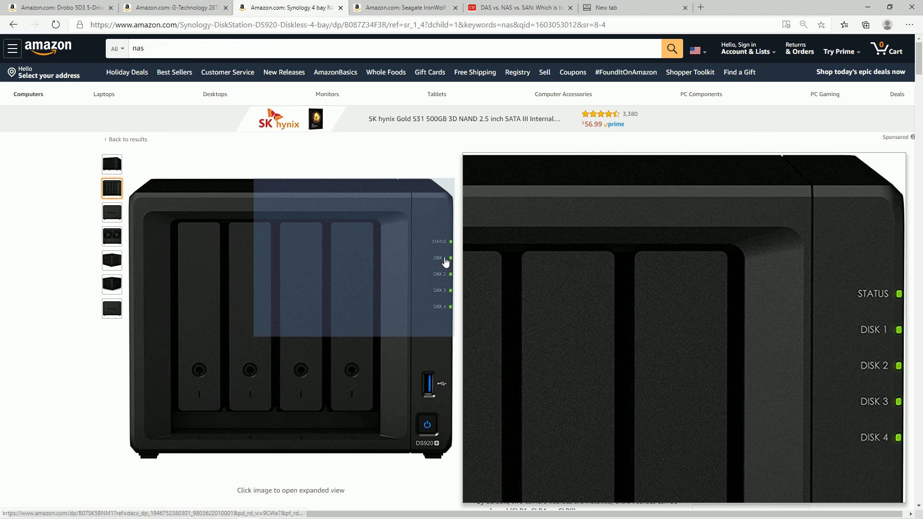
click(58, 8)
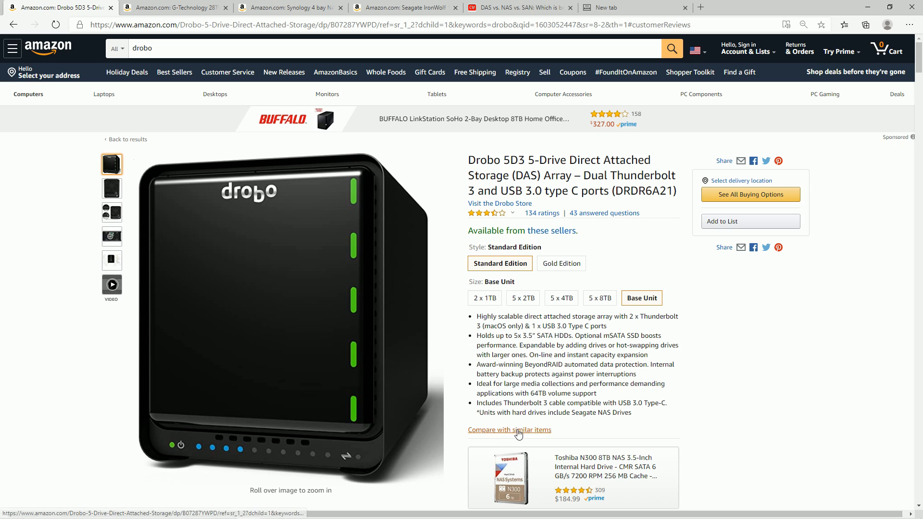
mouse_move(549, 333)
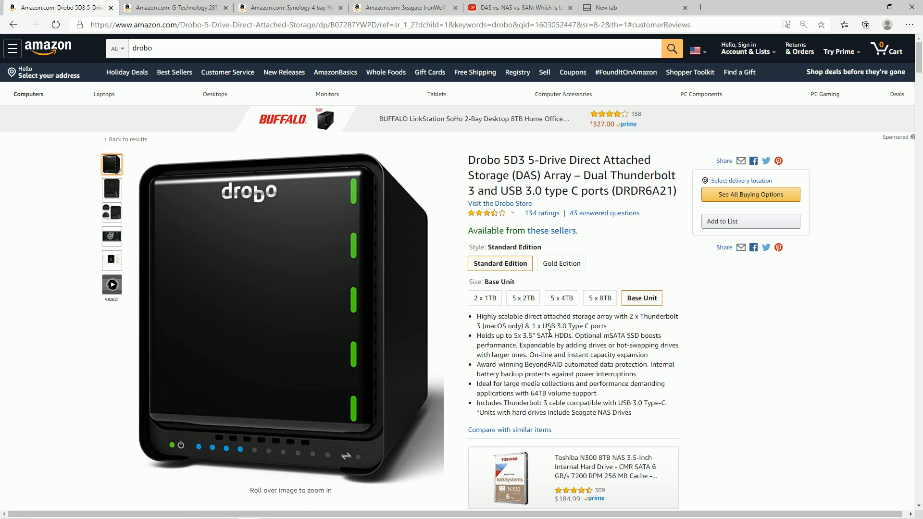